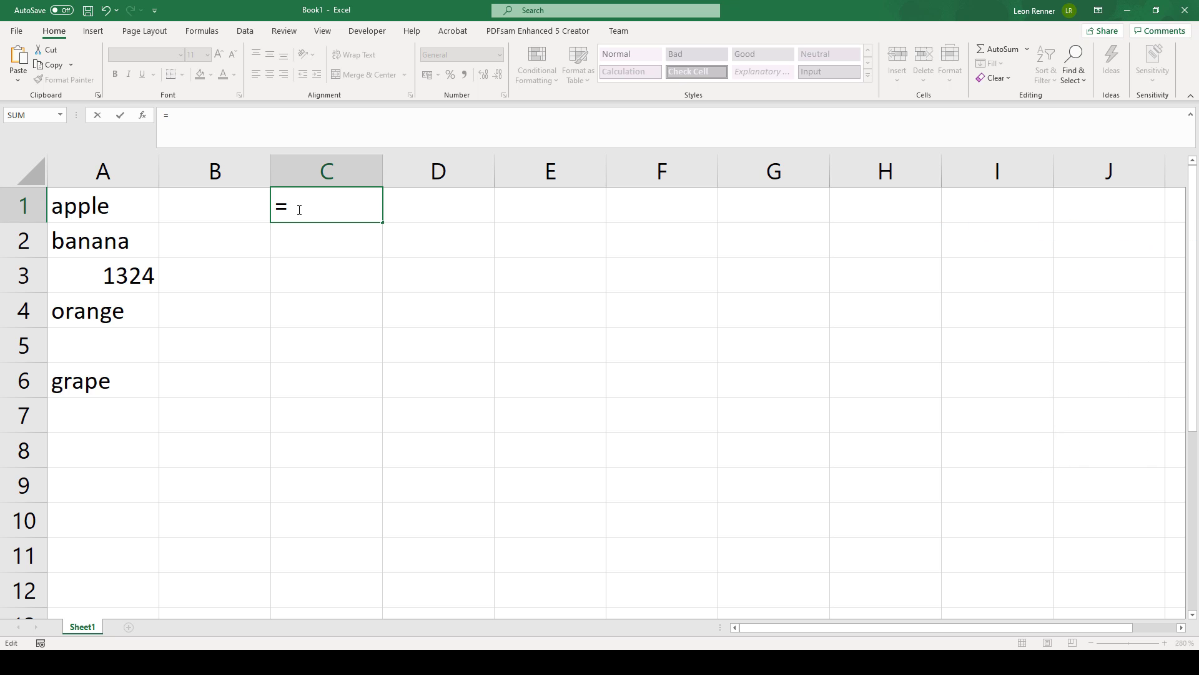
# - Begin =Countif( in C1 and pick A1:A6 as the range argument
pyautogui.write('Countif')
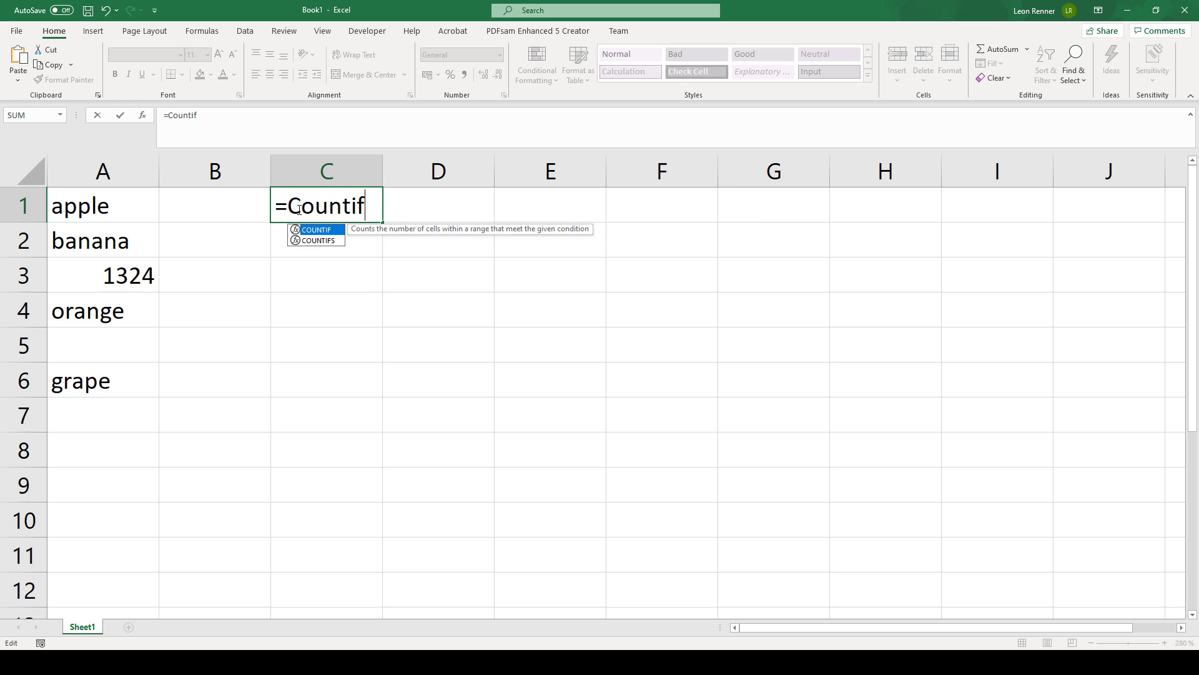
pyautogui.write('(')
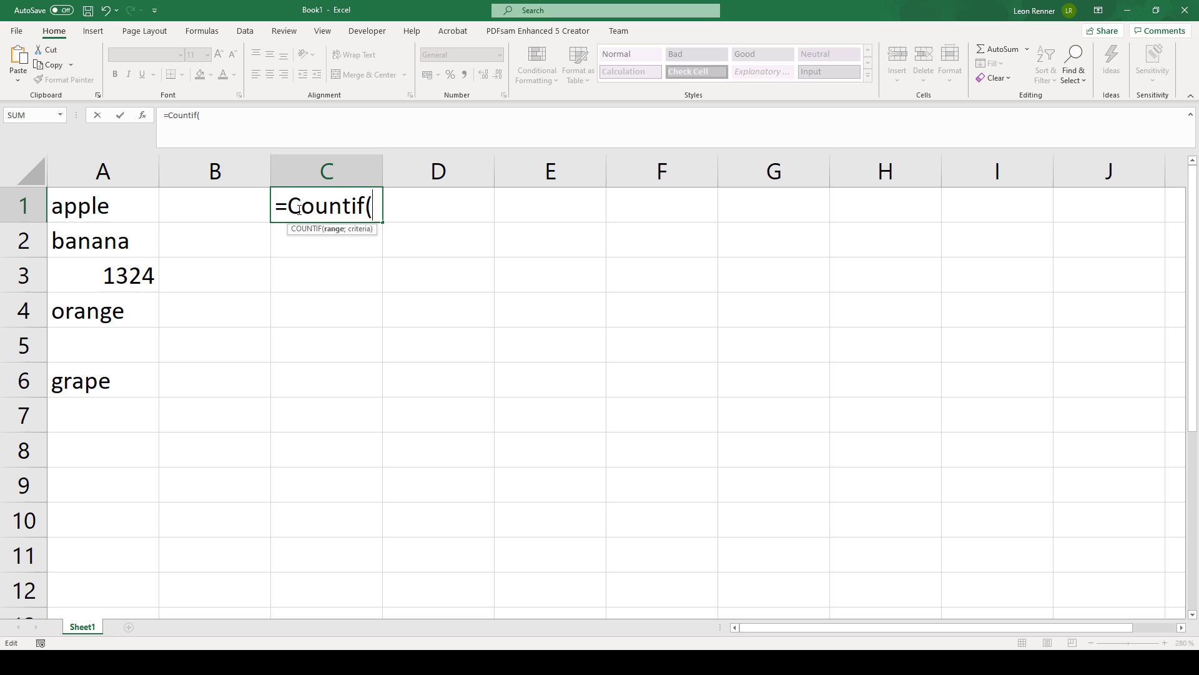
pyautogui.moveTo(188, 189)
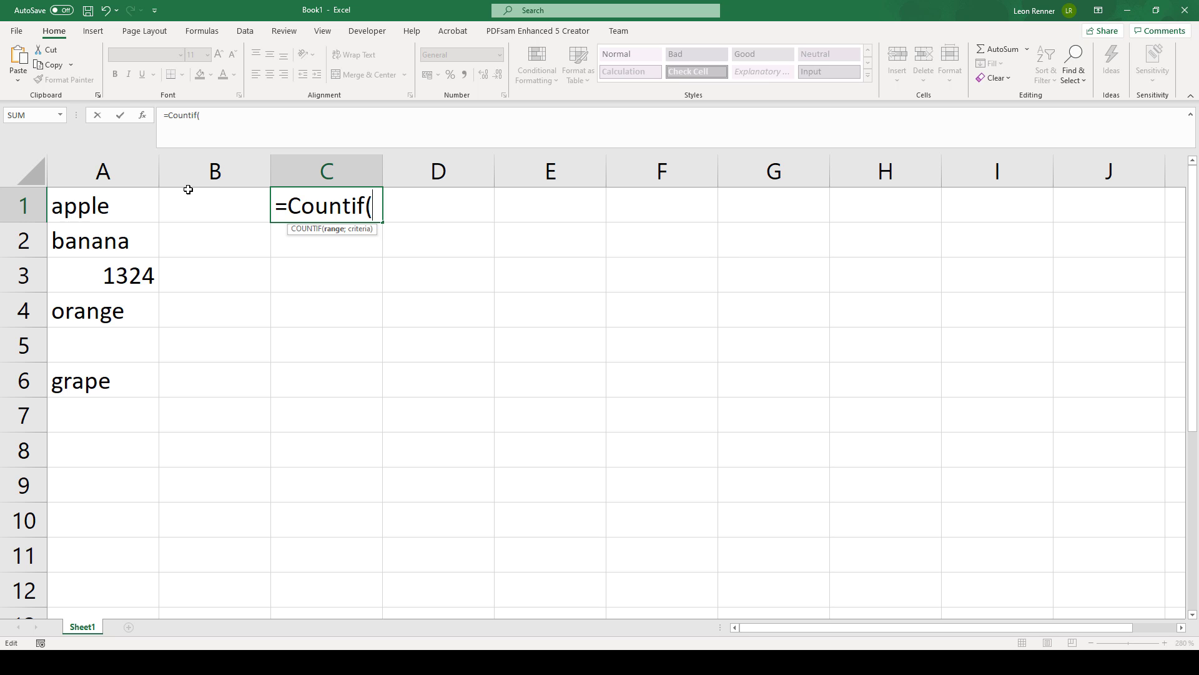
pyautogui.click(103, 171)
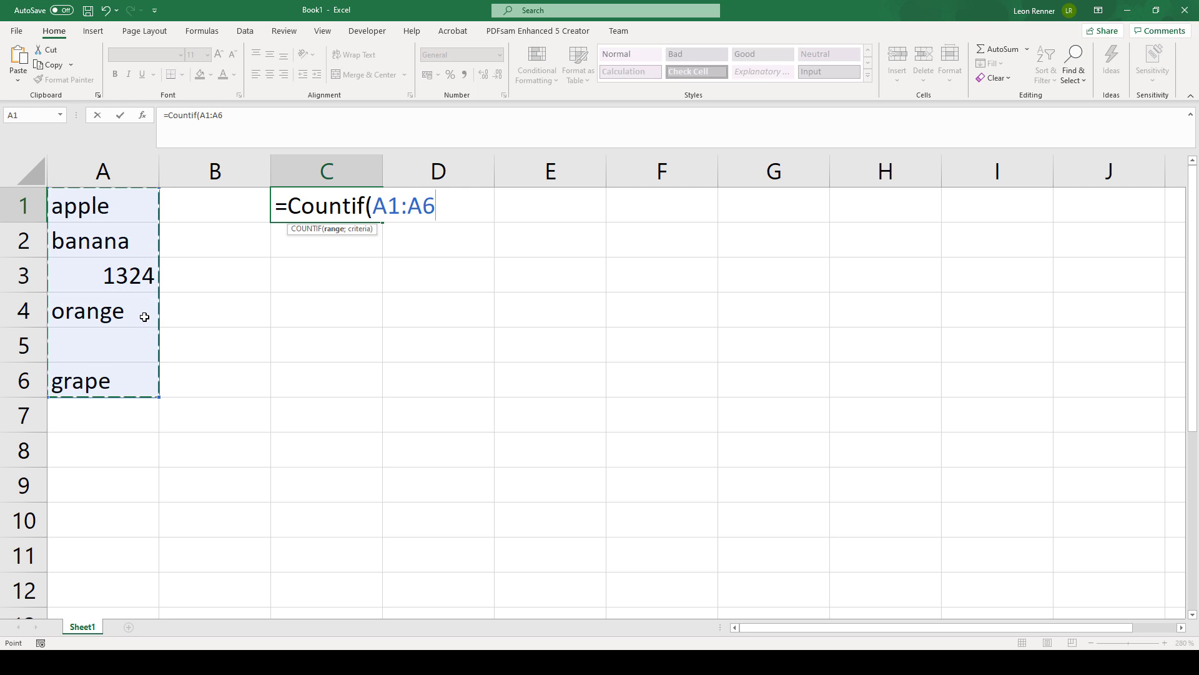
# - Complete the formula as COUNTIF(A1:A6;"*") so C1 returns 5
pyautogui.write(';')
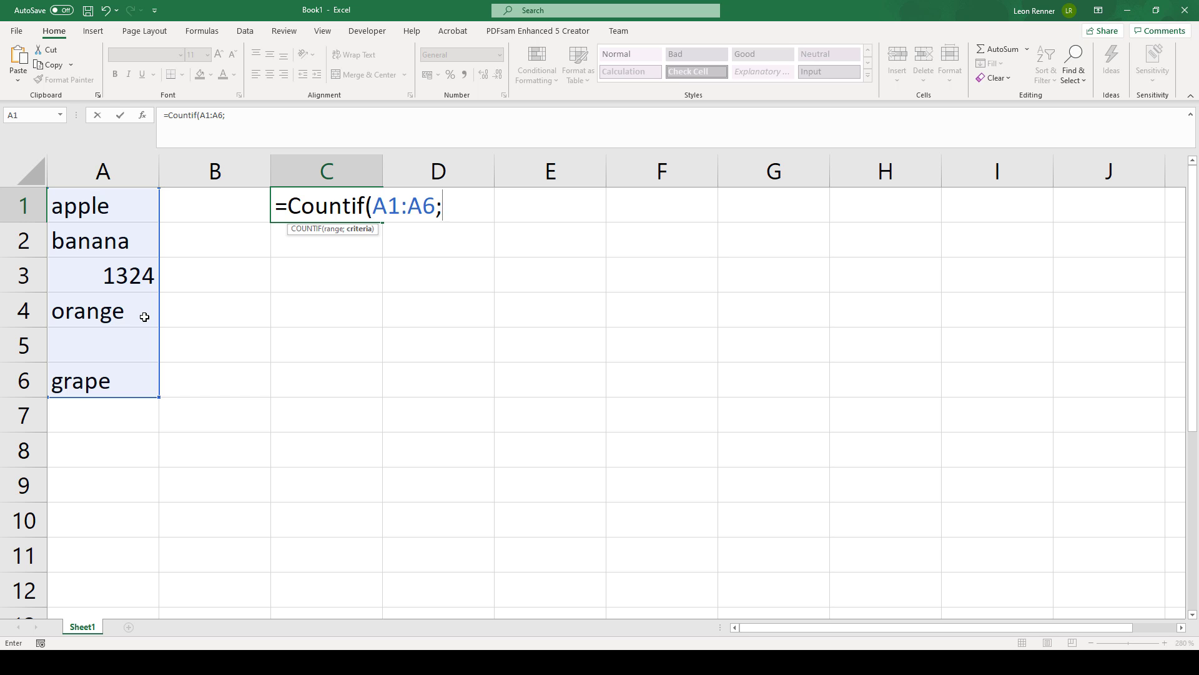
pyautogui.write('"')
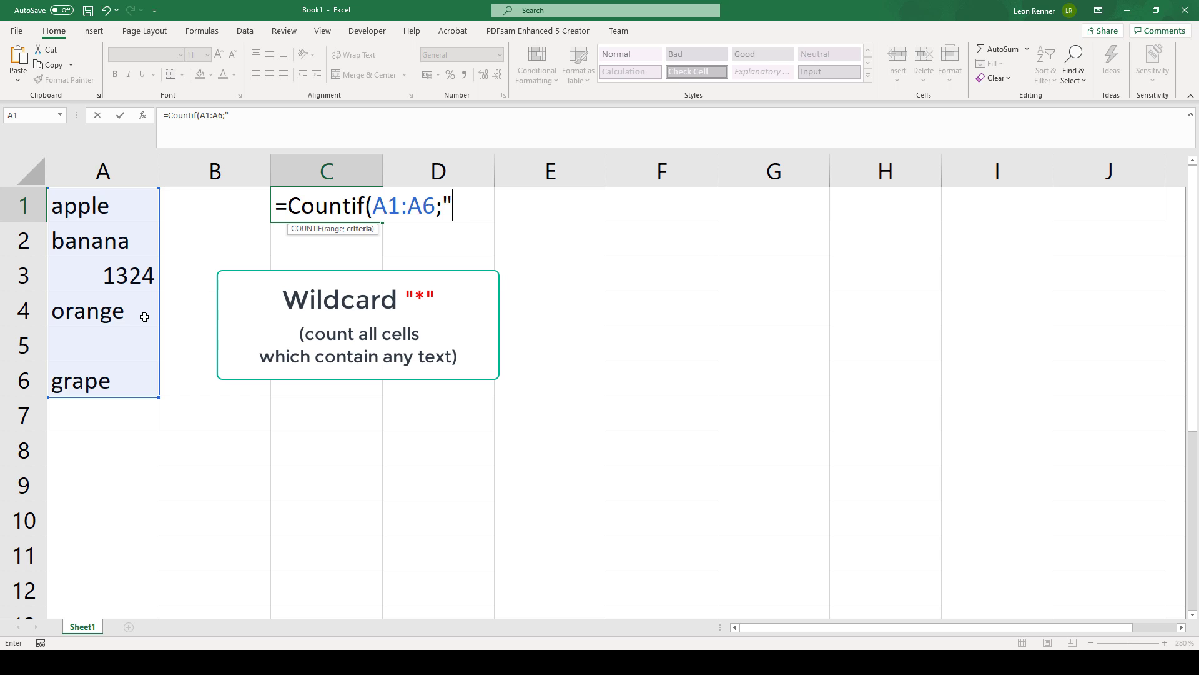
pyautogui.write('*')
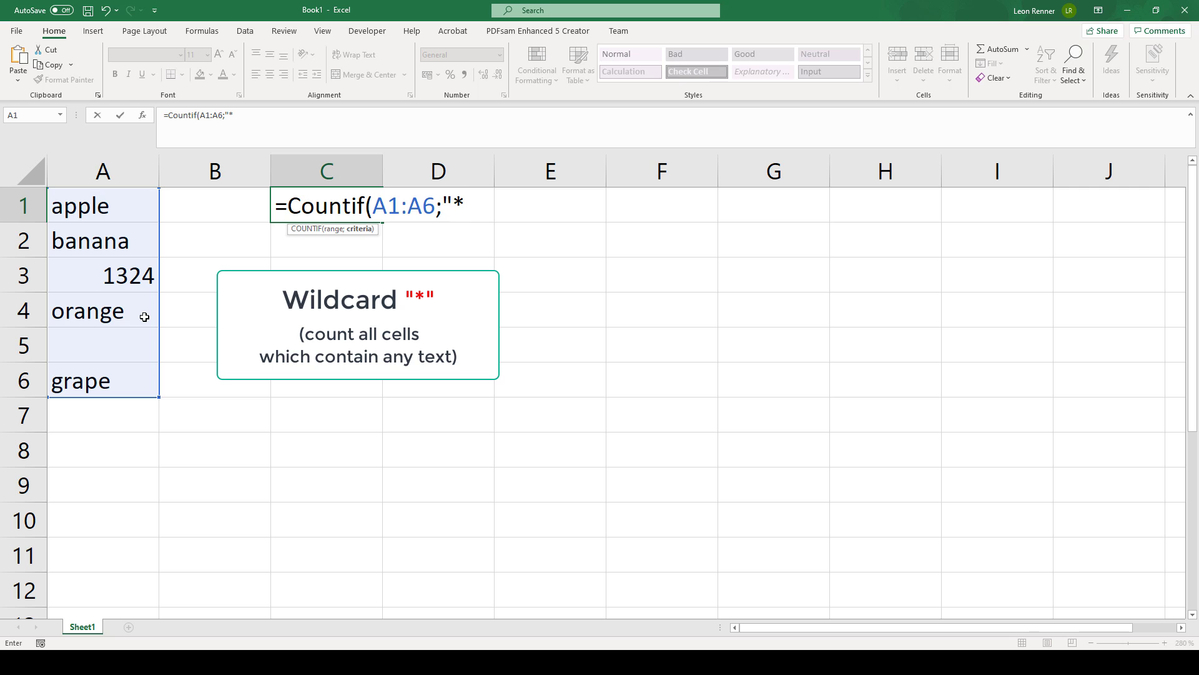
pyautogui.write('")')
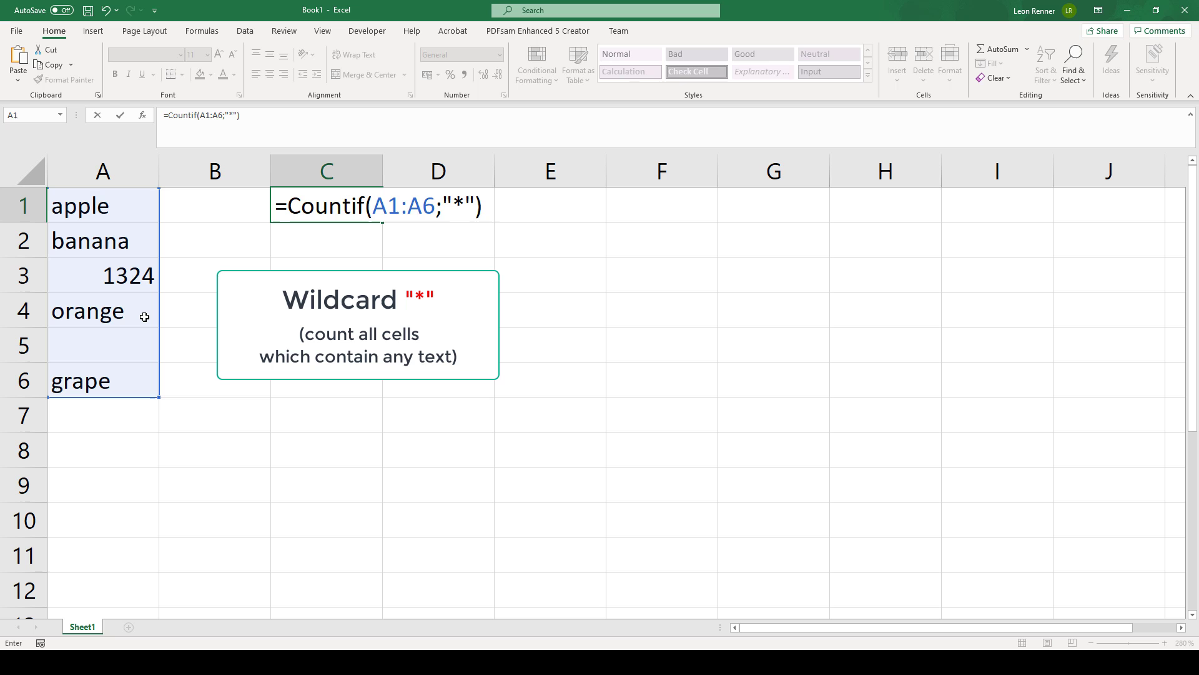
pyautogui.press('Enter')
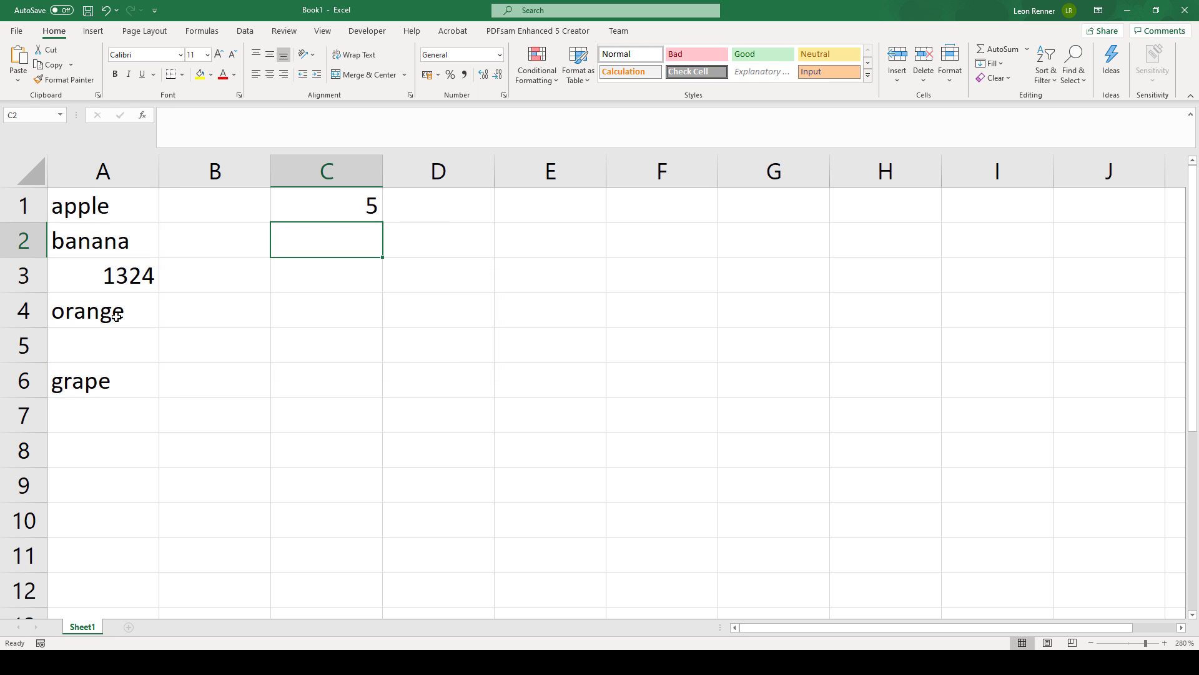
pyautogui.moveTo(335, 200)
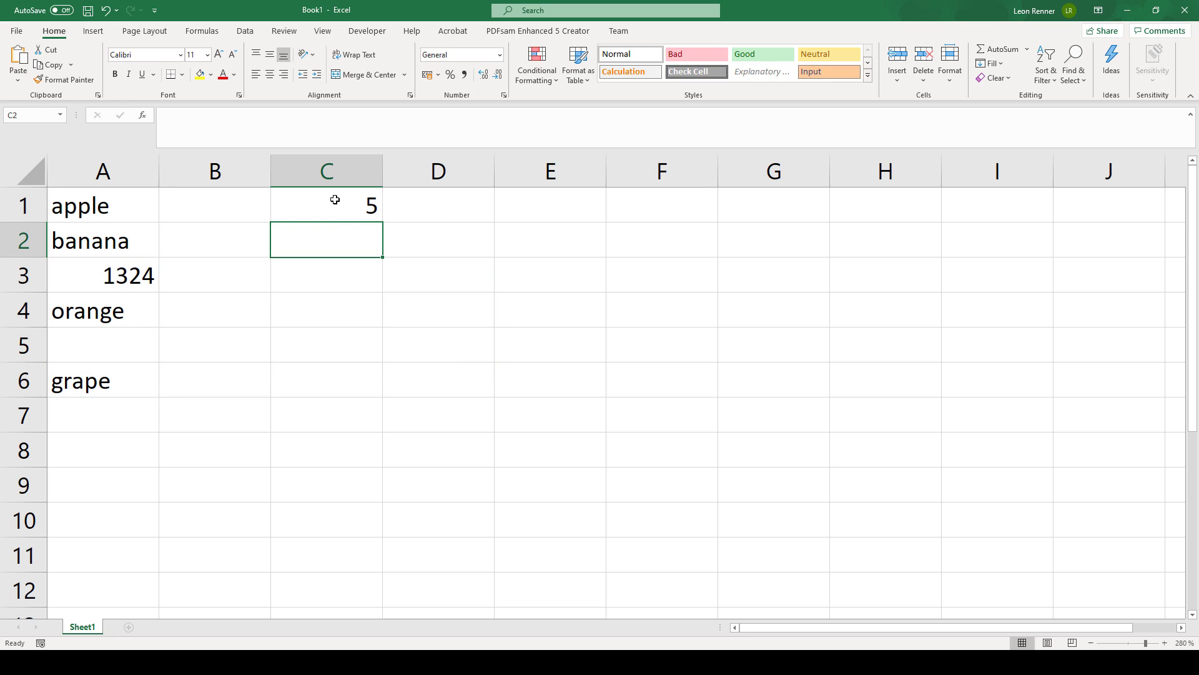
pyautogui.moveTo(320, 210)
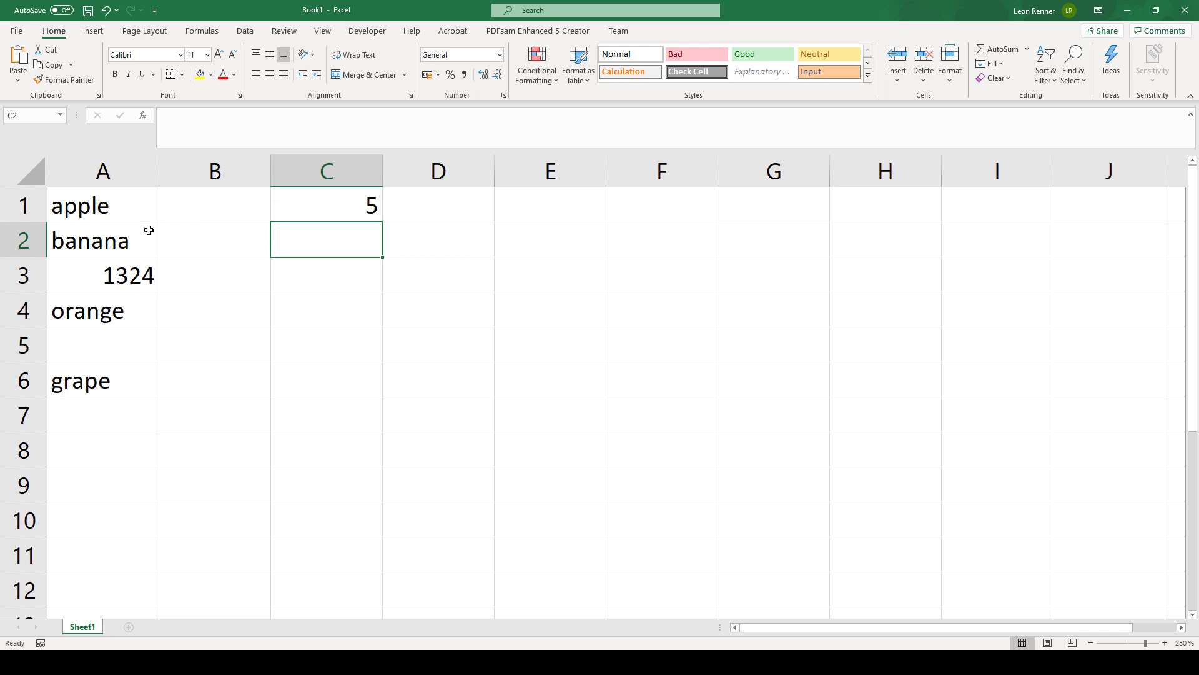
pyautogui.moveTo(127, 207)
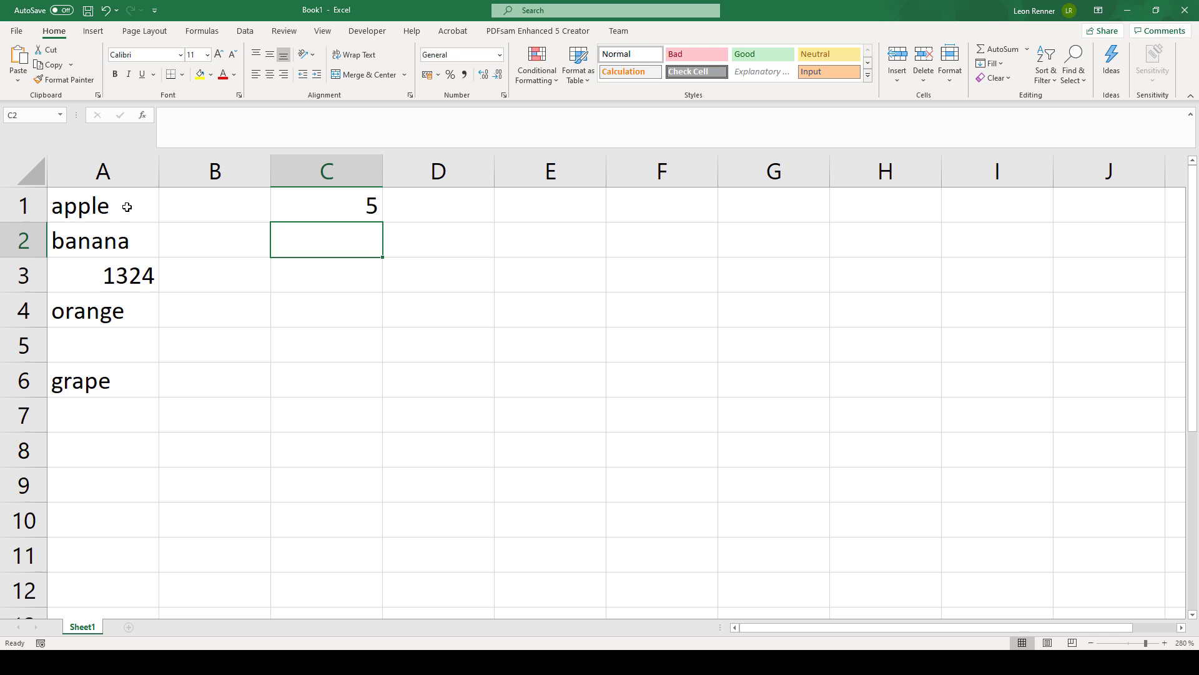
pyautogui.click(103, 309)
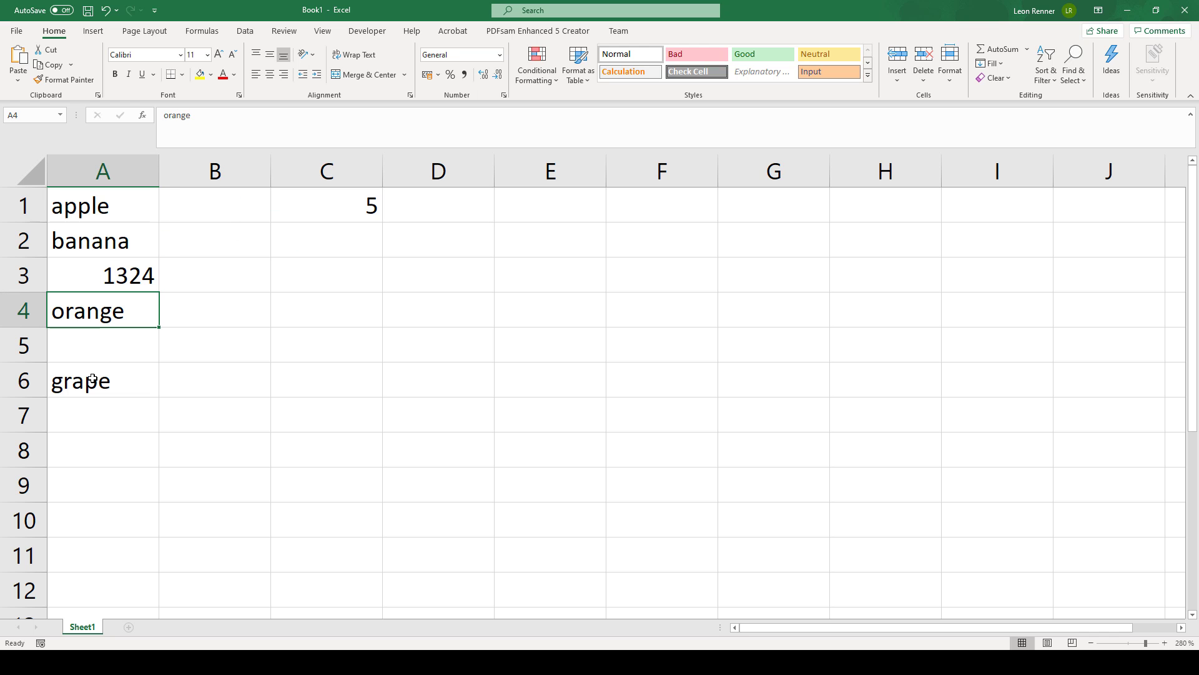
pyautogui.click(103, 379)
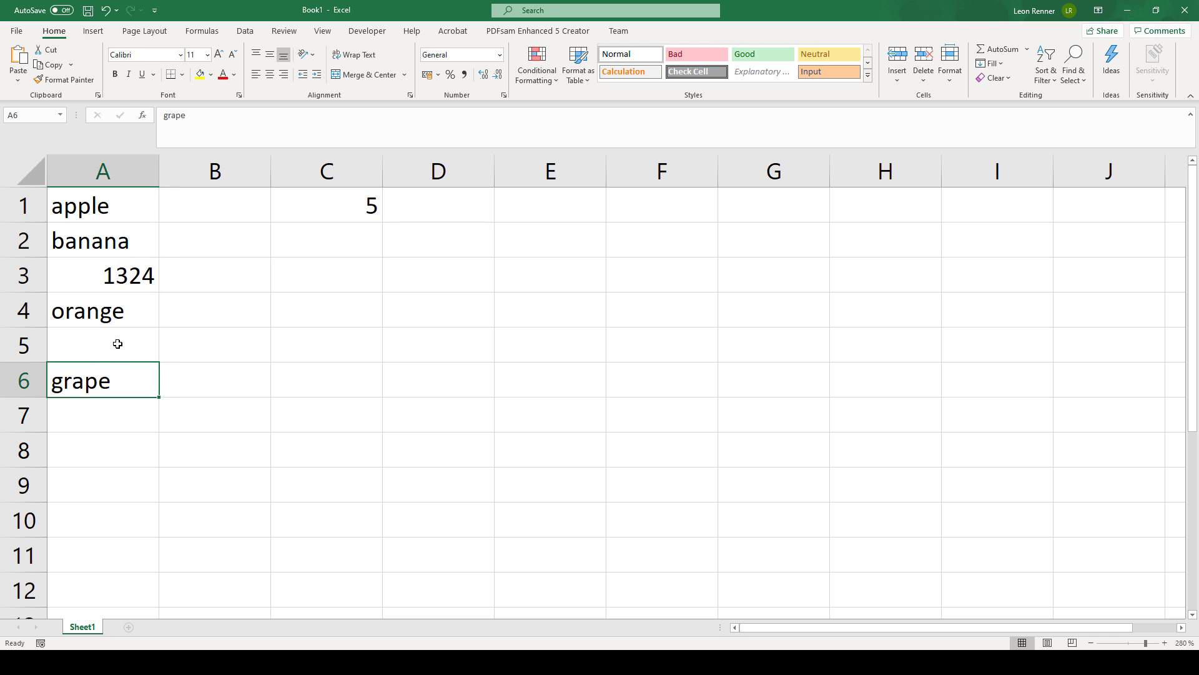
pyautogui.click(102, 345)
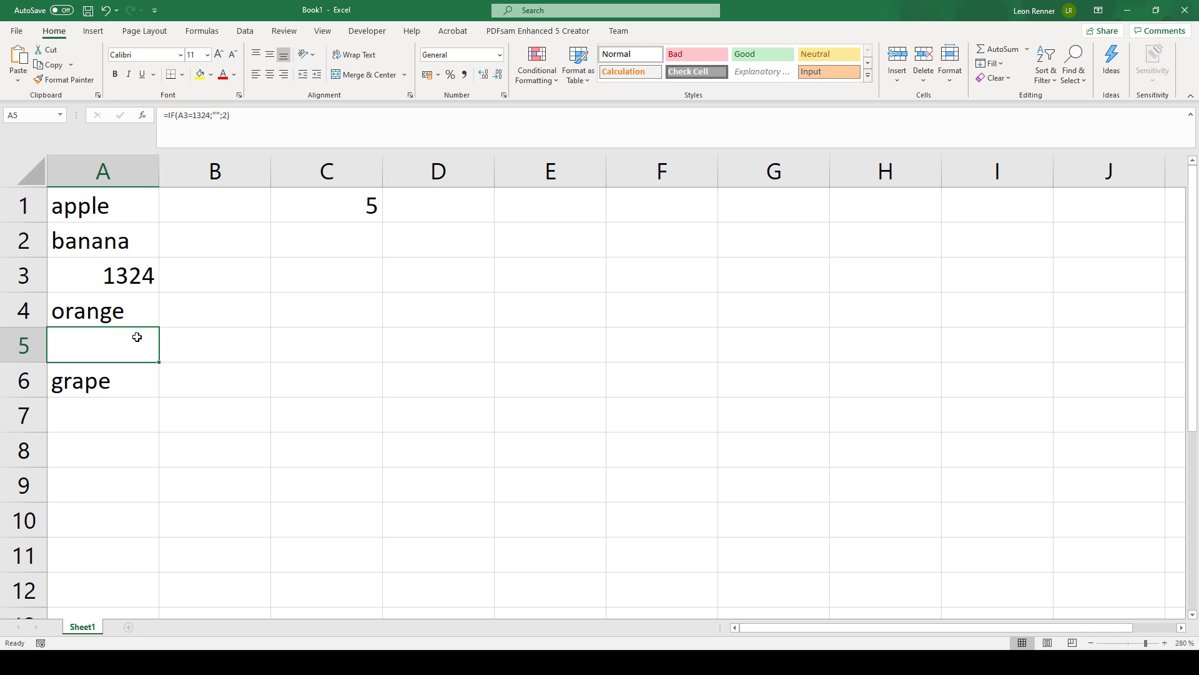
# - Edit C1's criterion to "*?" so the formula returns 4, excluding A5
pyautogui.click(325, 205)
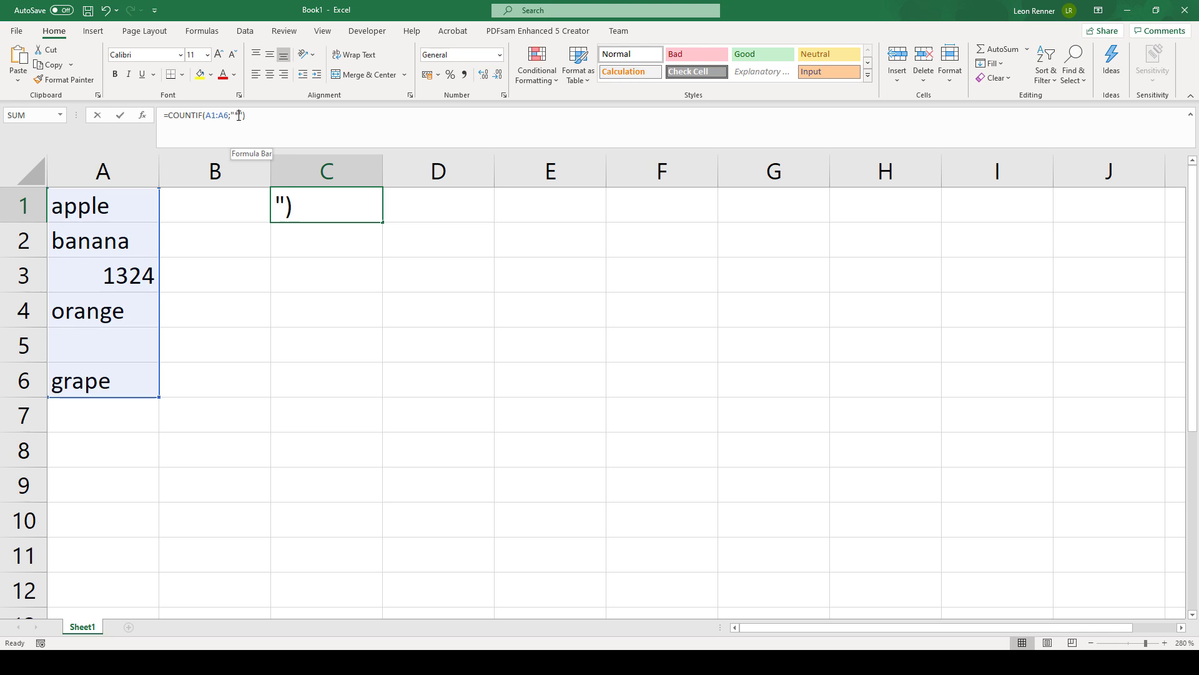
pyautogui.write('*')
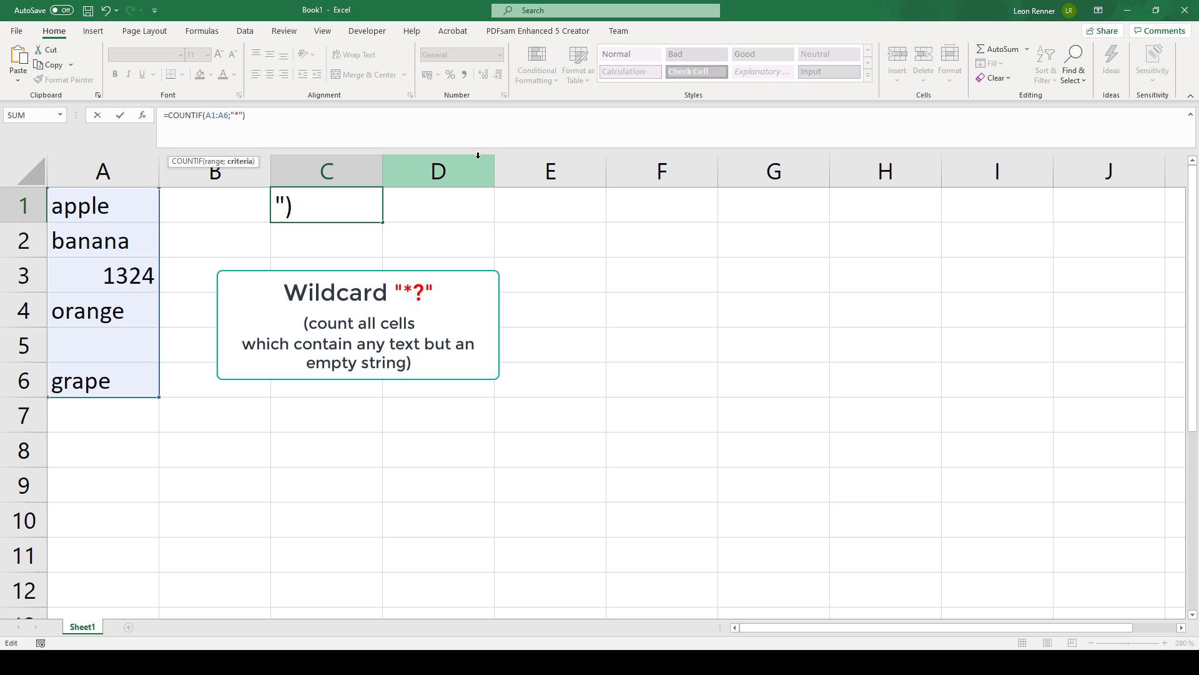
pyautogui.write('?')
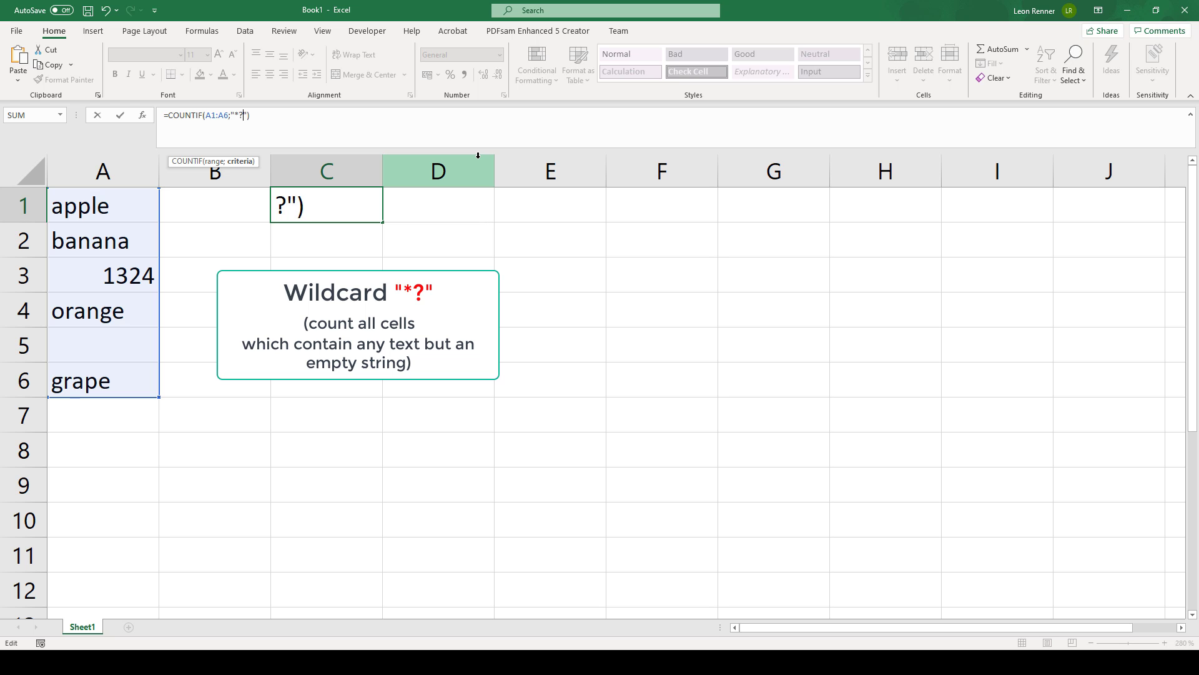
pyautogui.press('enter')
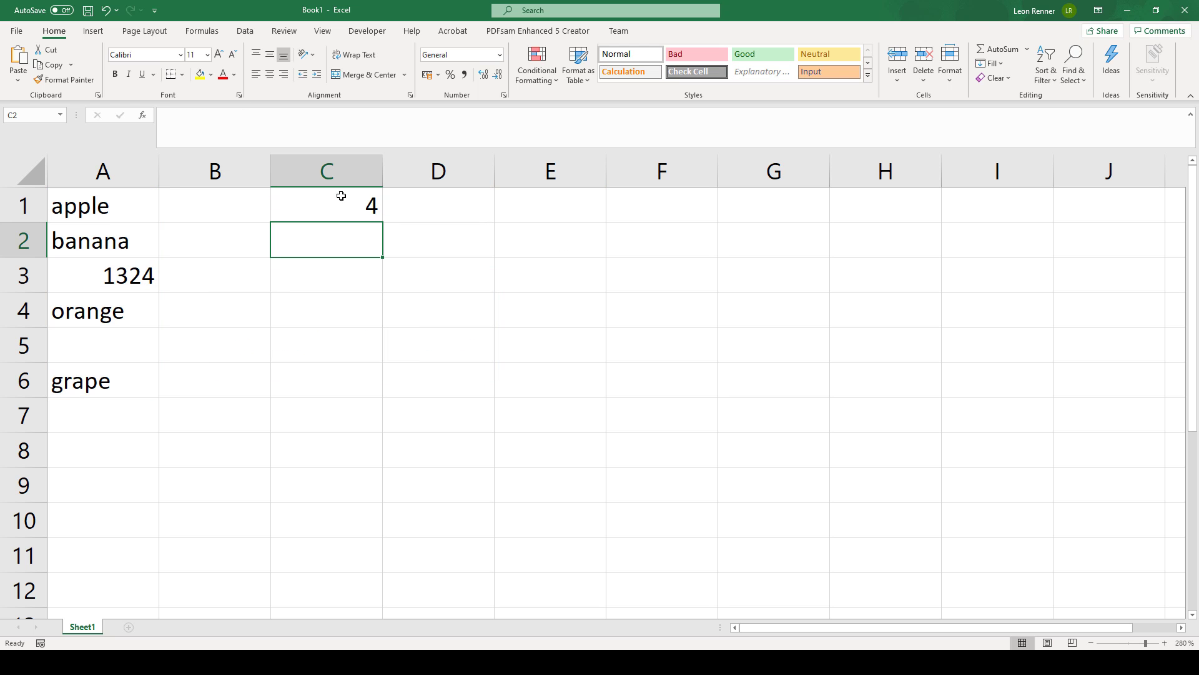